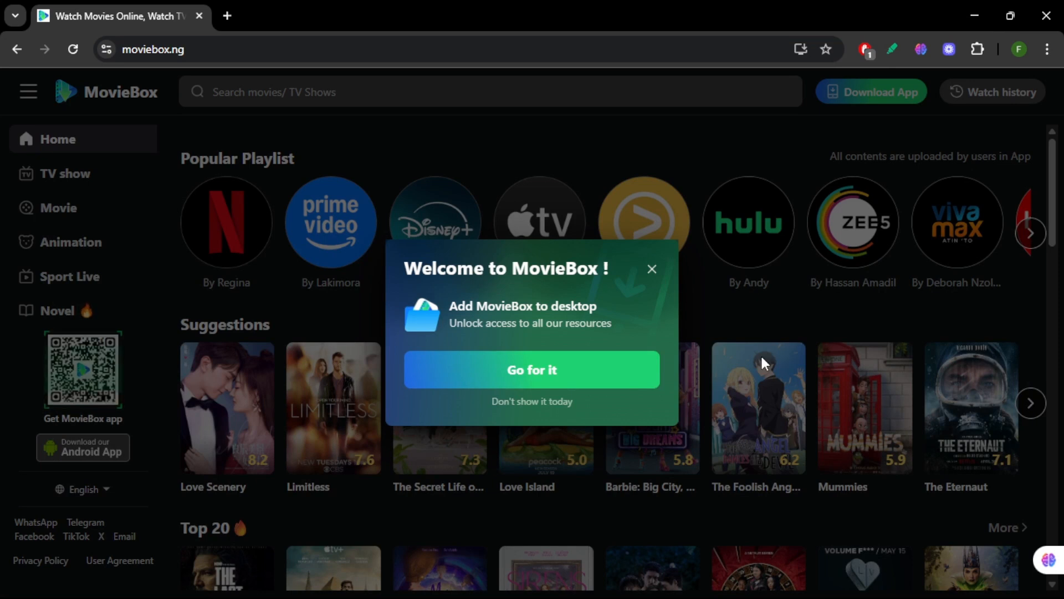
mouse_move(619, 265)
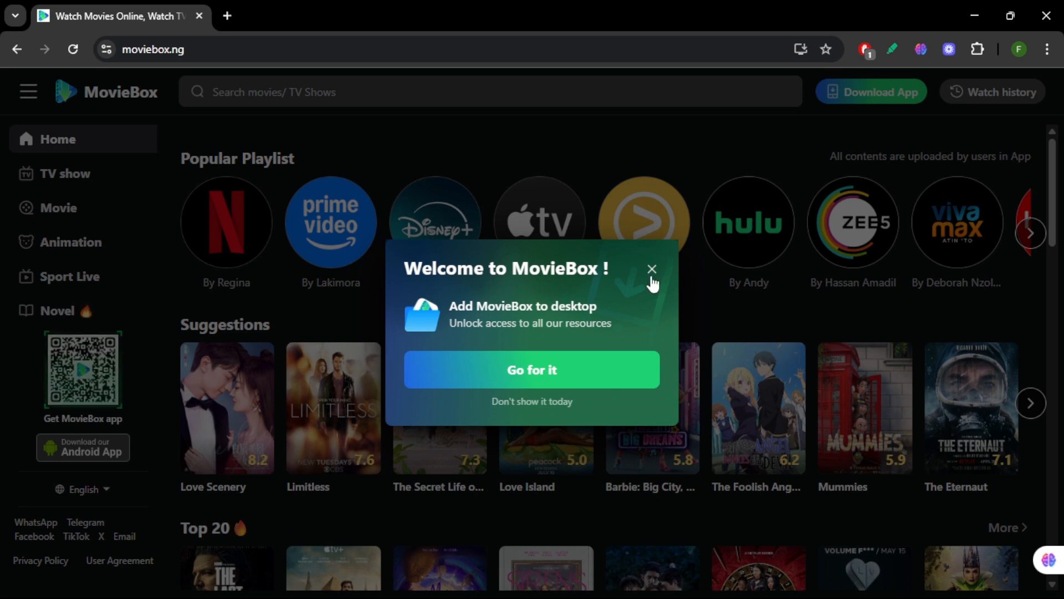
Close the Welcome to MovieBox popup with its top-right X
click(652, 268)
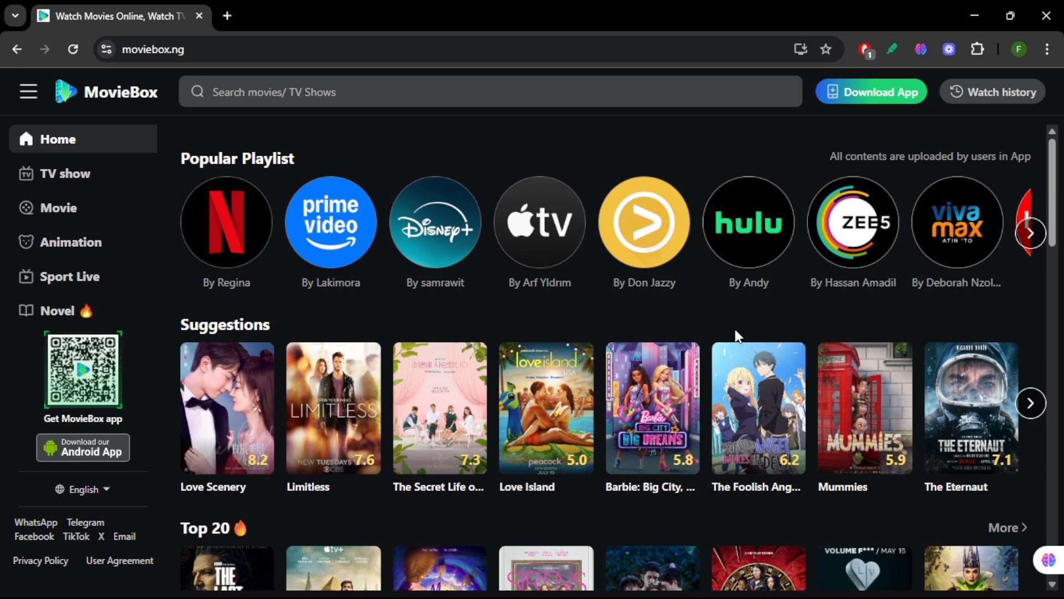
mouse_move(713, 330)
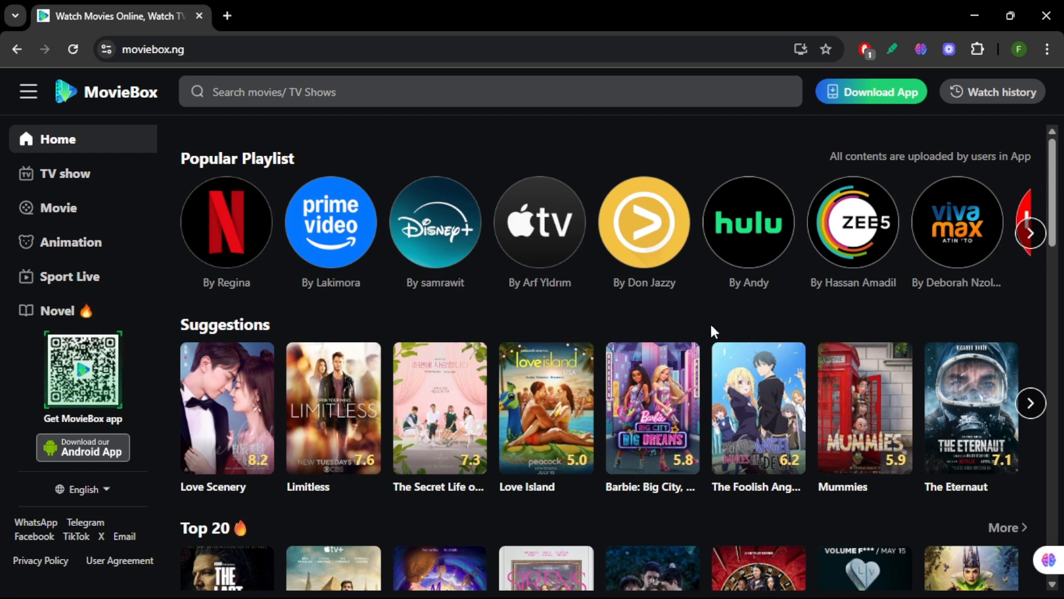
Scroll the home page down past Suggestions to the Top 20 and Trending Pinoy Drama rows
scroll(down, 3)
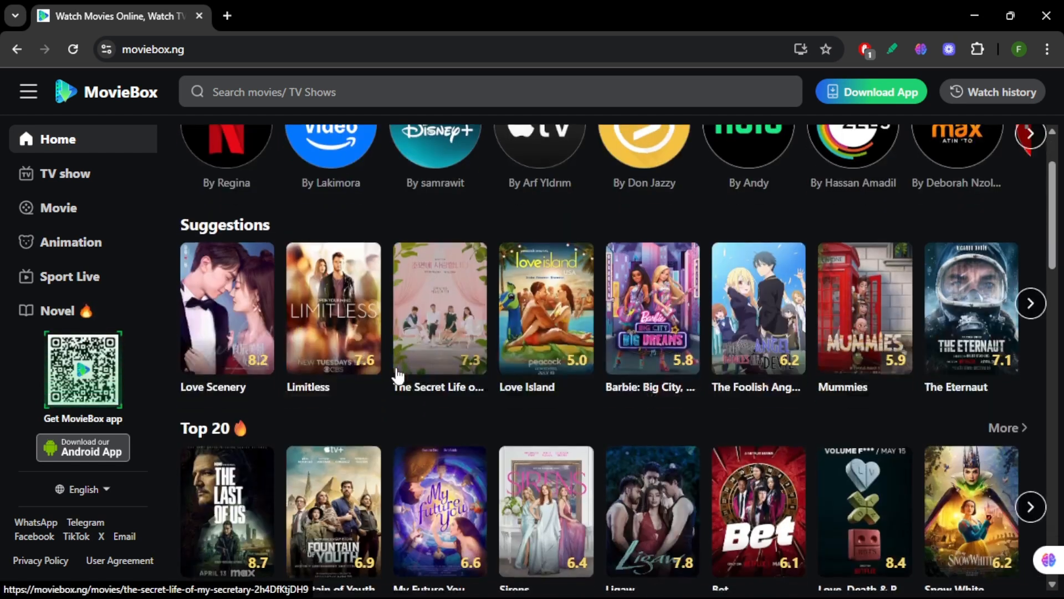
scroll(down, 3)
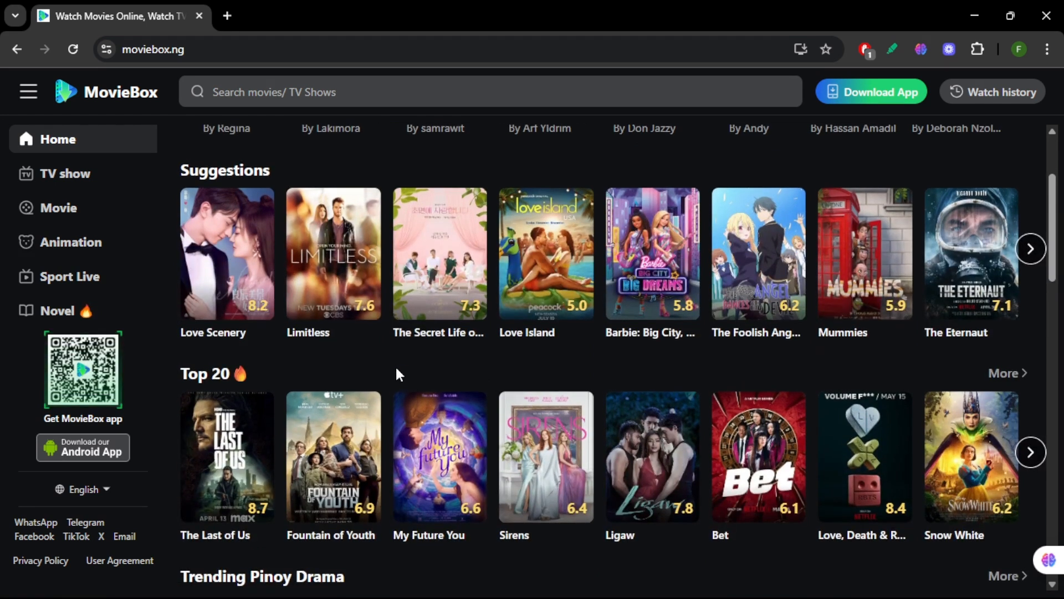
scroll(down, 3)
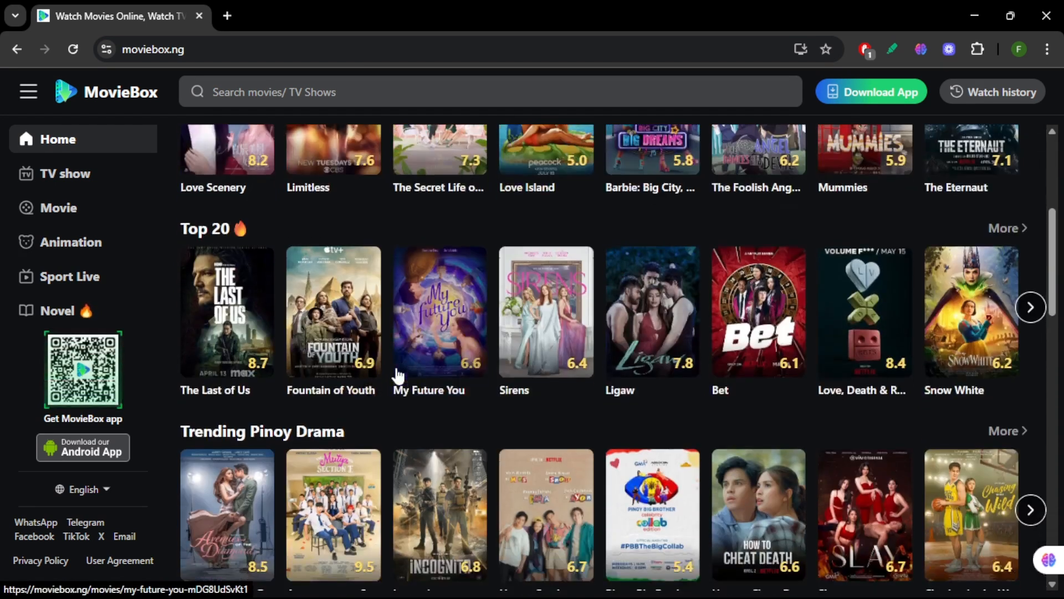
scroll(down, 3)
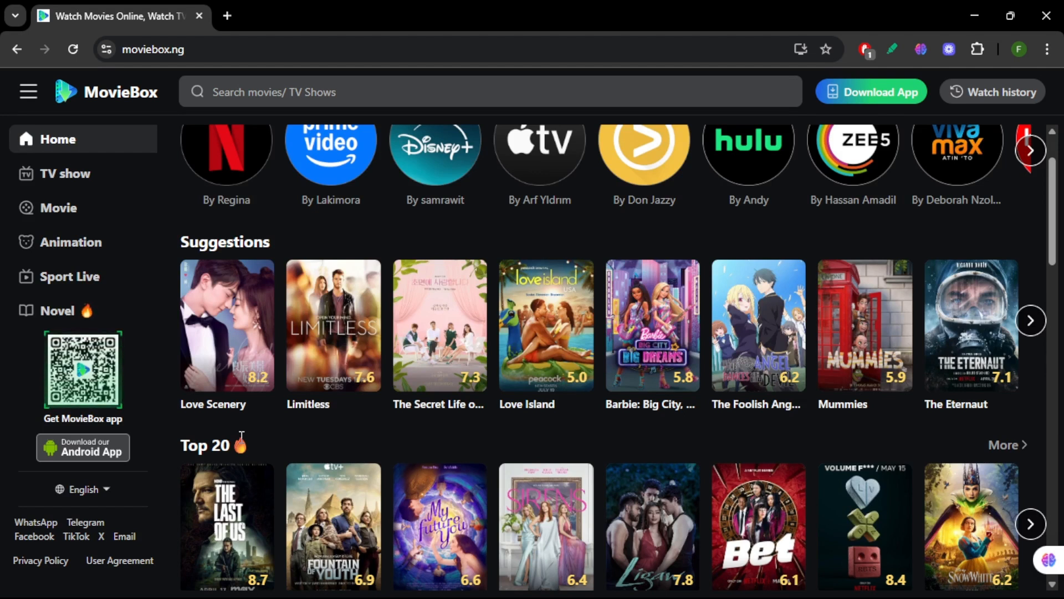
mouse_move(174, 566)
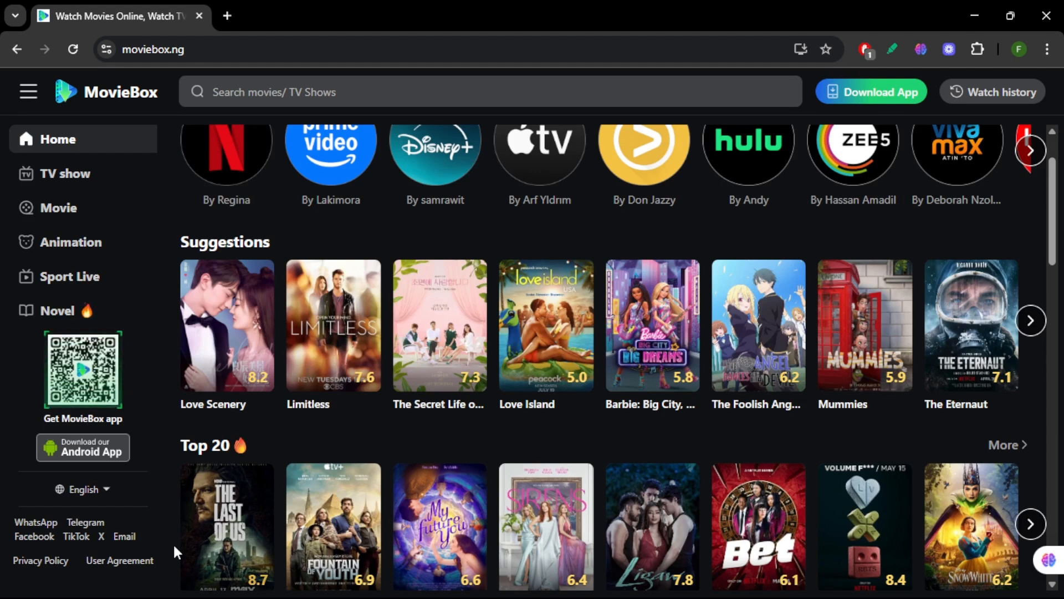